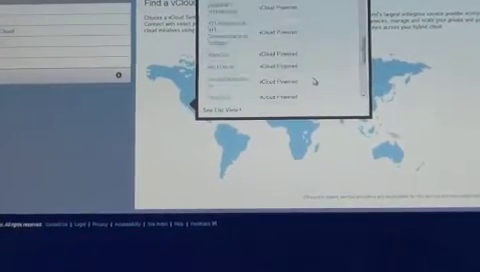
pyautogui.scroll(-3)
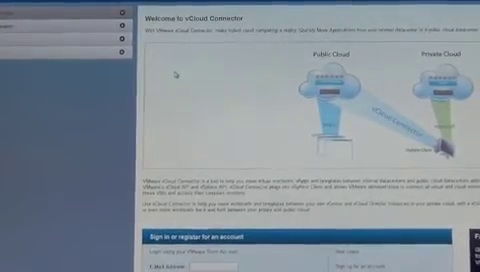
pyautogui.scroll(-3)
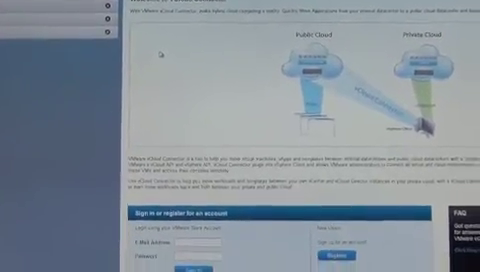